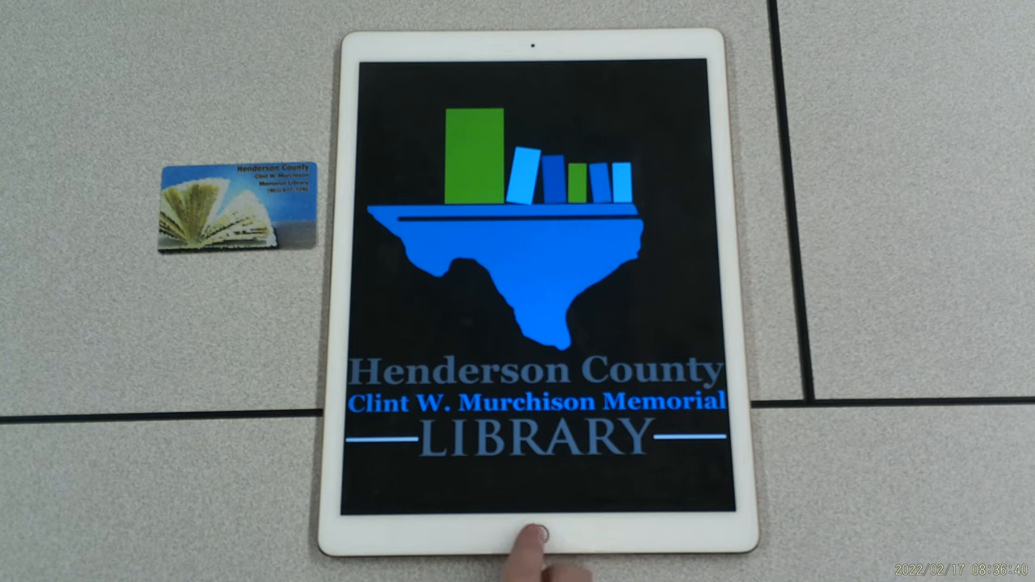
Step: Launch the Libby app to reach its welcome screen asking about a library card
click(538, 534)
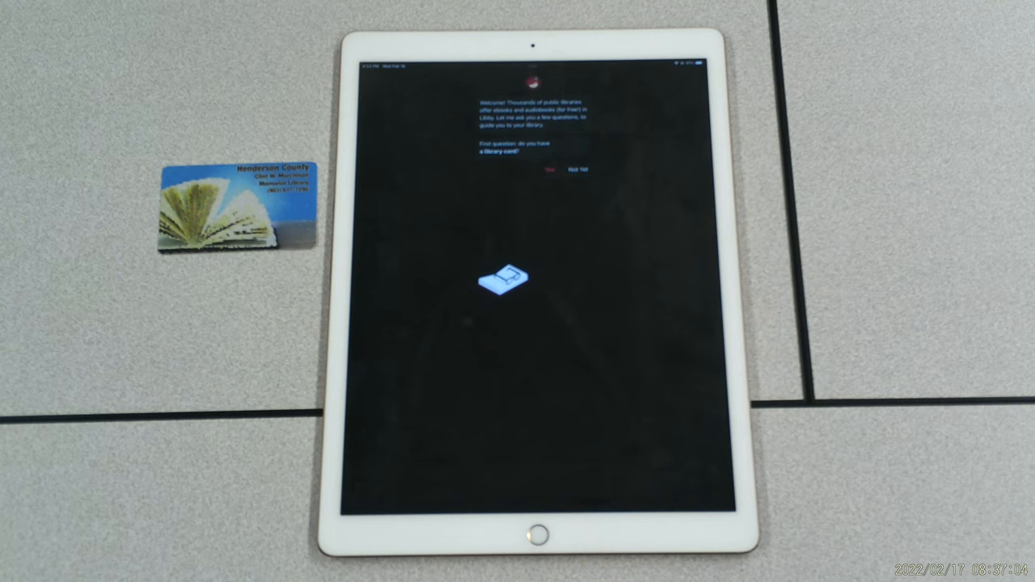
Step: Answer Yes to having a library card and choose Search For A Library
click(549, 170)
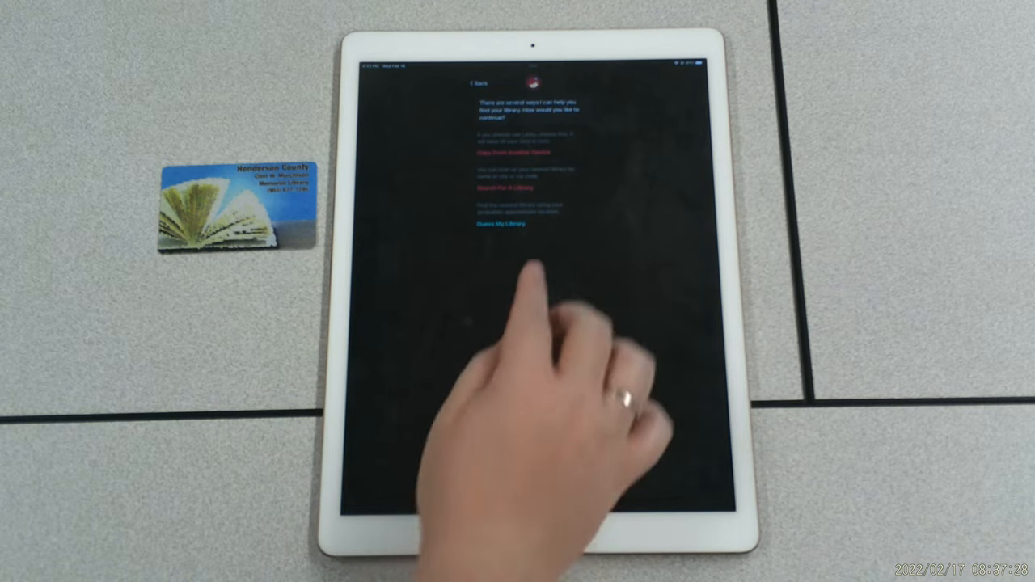
click(501, 187)
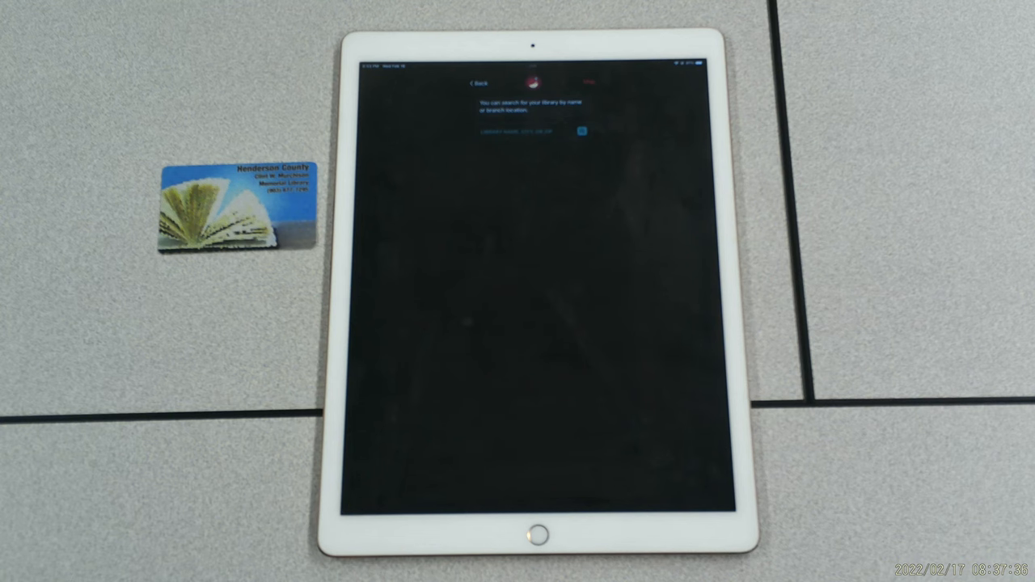
Step: Search for and select the Northeast Texas Digital Consortium library
click(526, 131)
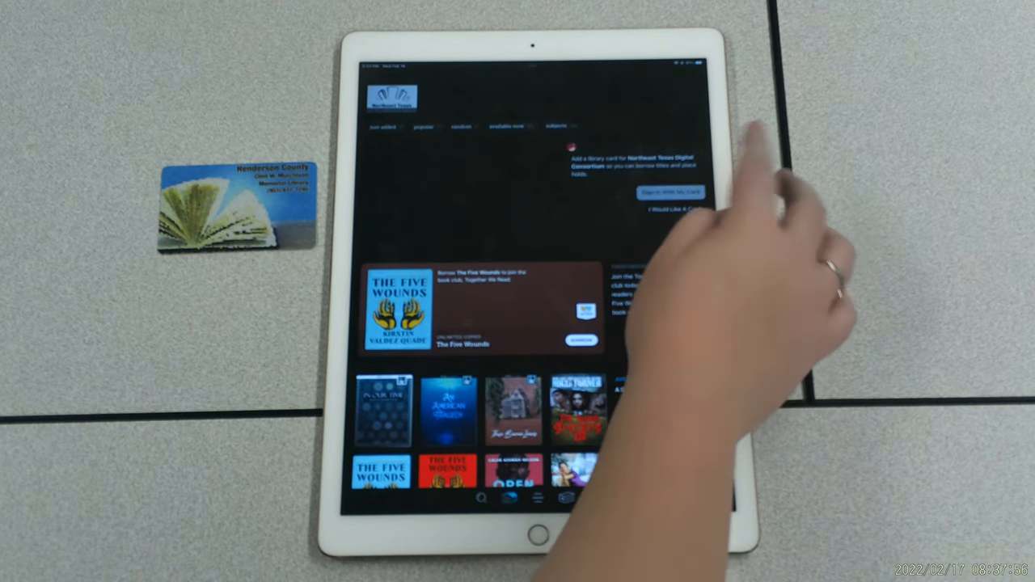
Step: Choose to sign in with a card and select Henderson County Library from the list
click(669, 192)
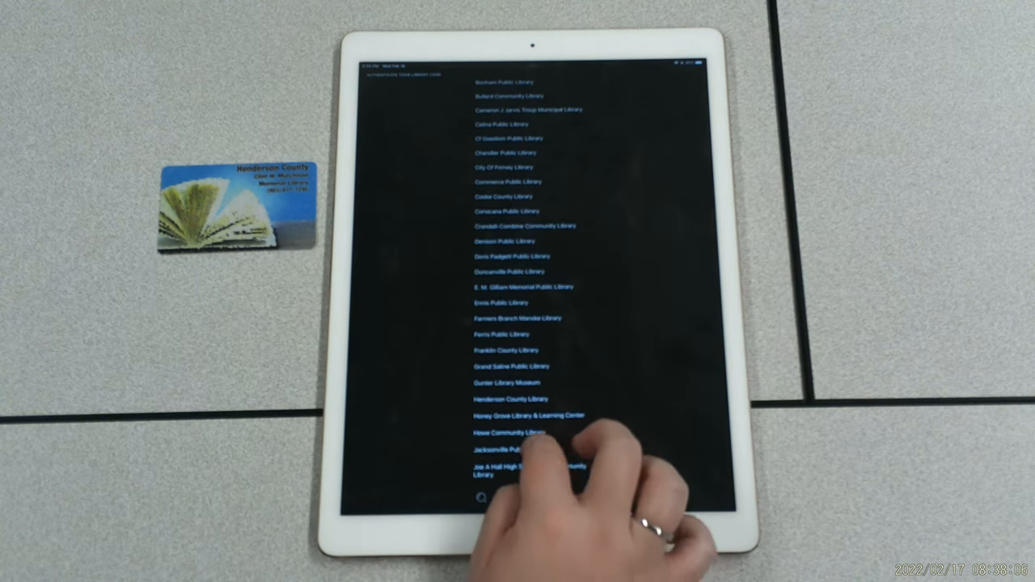
scroll(down, 3)
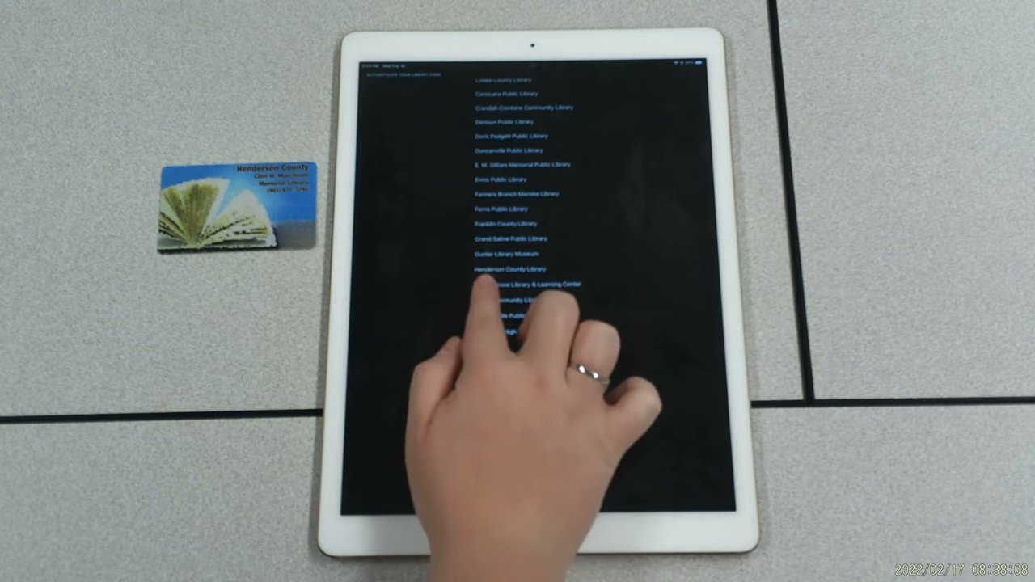
click(508, 270)
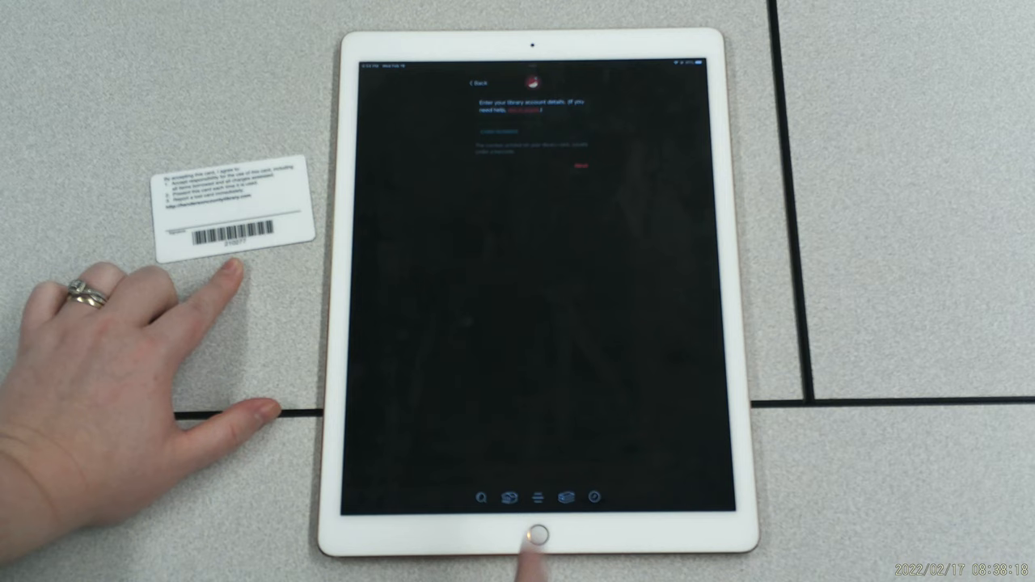
Step: Enter the Henderson County library card number and PIN, and sign in
click(533, 131)
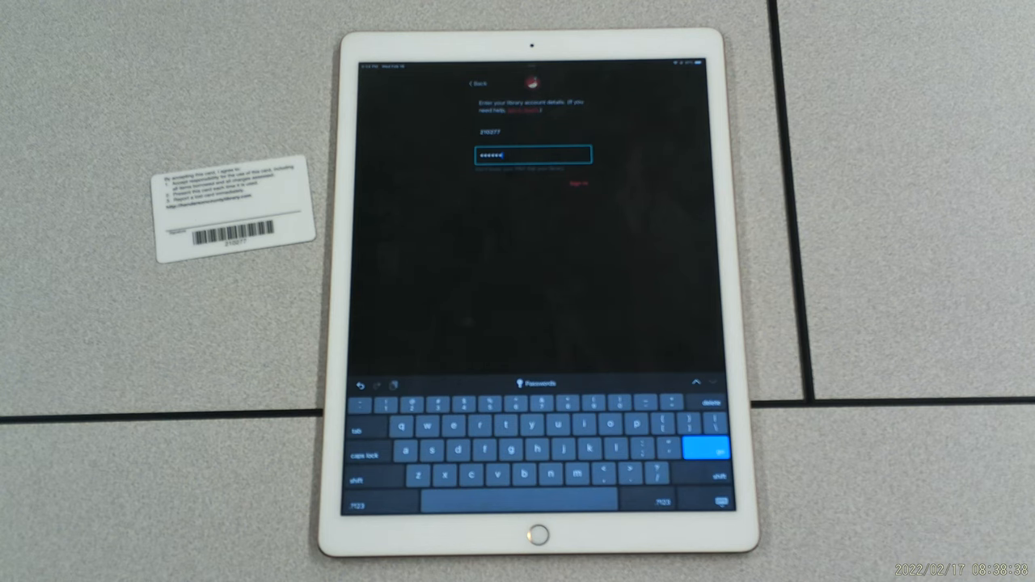
click(576, 183)
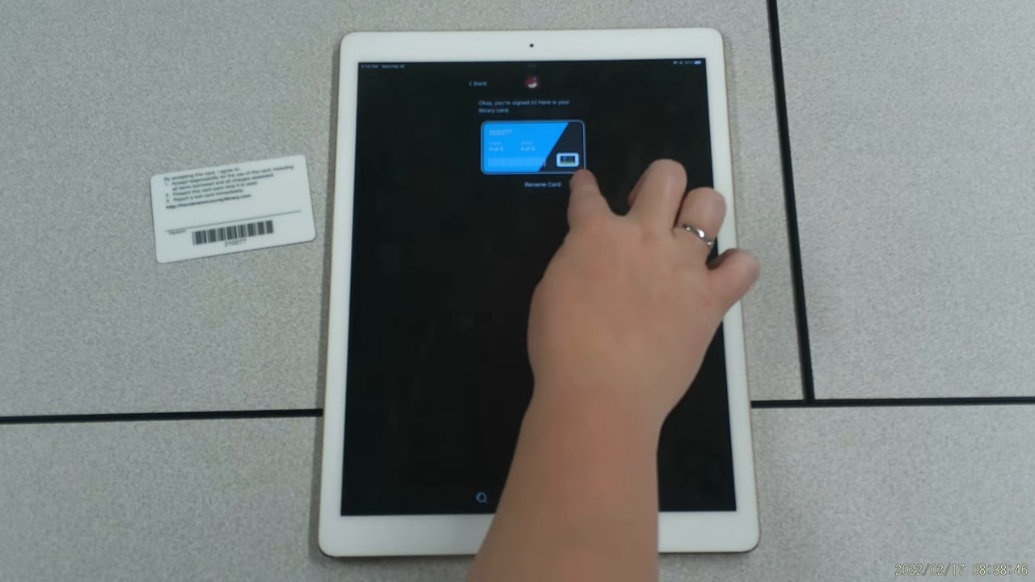
Step: Tap Next past the card-added confirmation screen
click(549, 156)
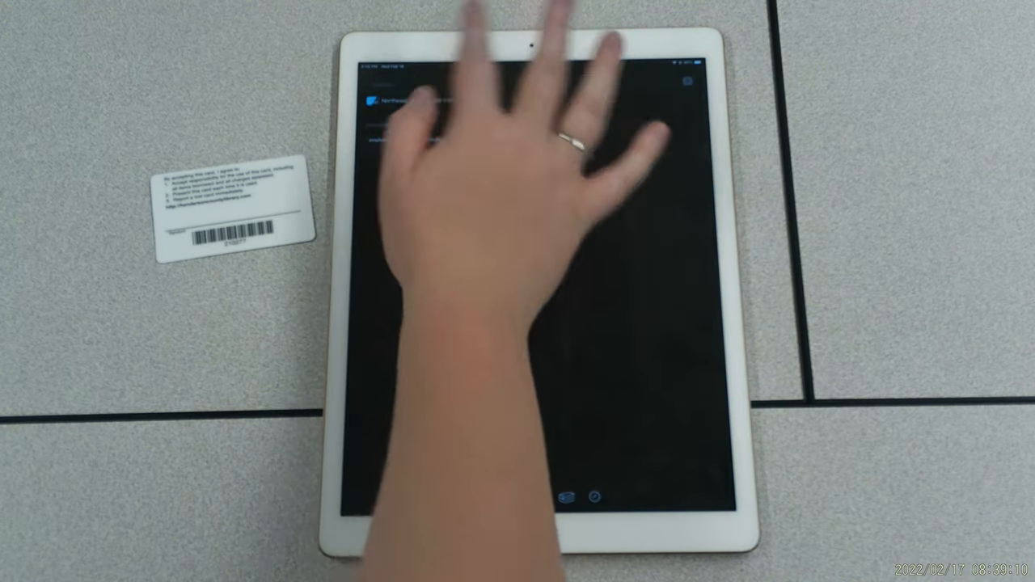
Step: Search the catalog and show Tiffany D. Jackson's titles, including Monday's Not Coming
click(517, 80)
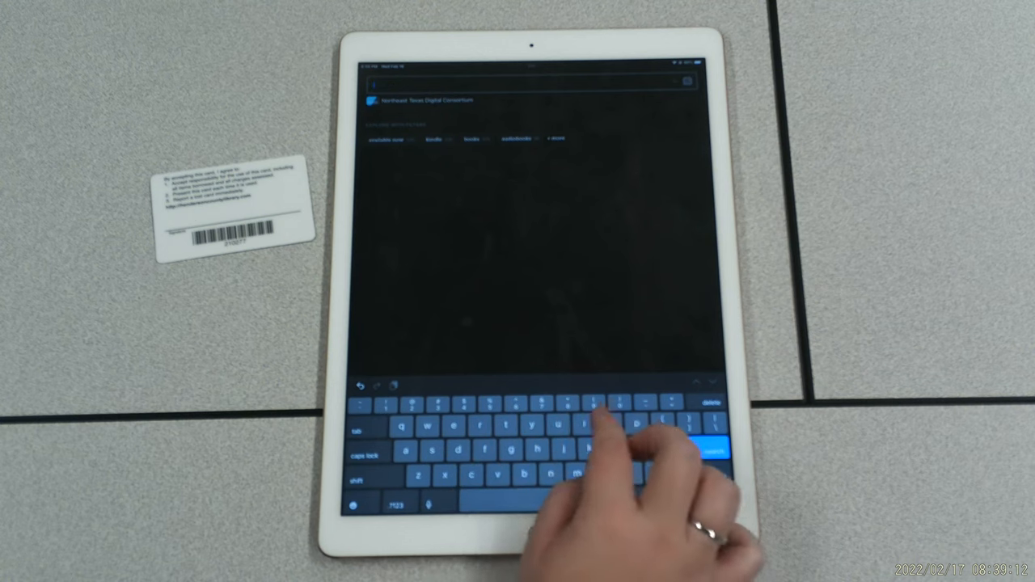
text(i)
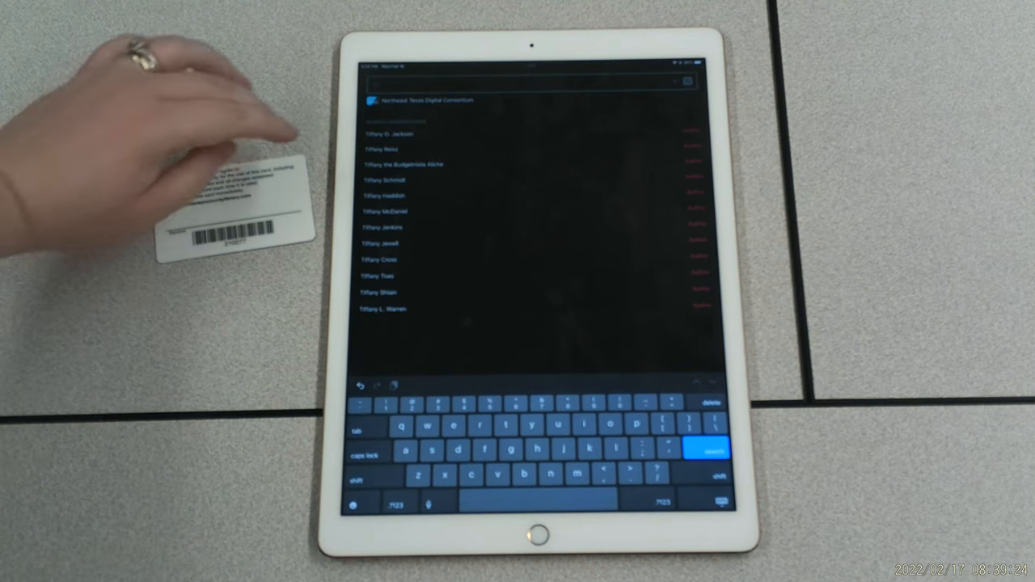
click(390, 132)
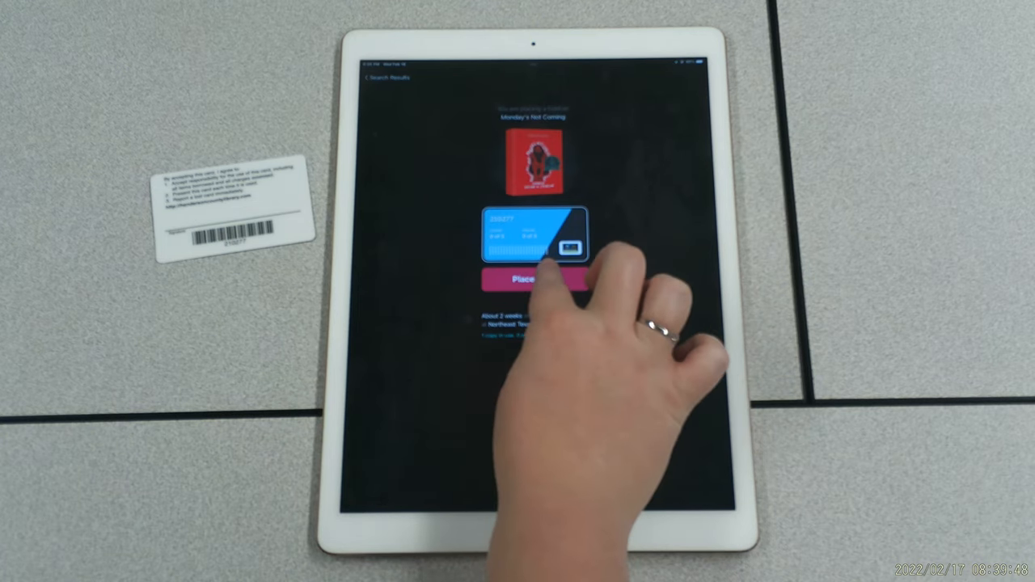
Step: Place a hold on Monday's Not Coming, then choose Keep Browsing
click(532, 279)
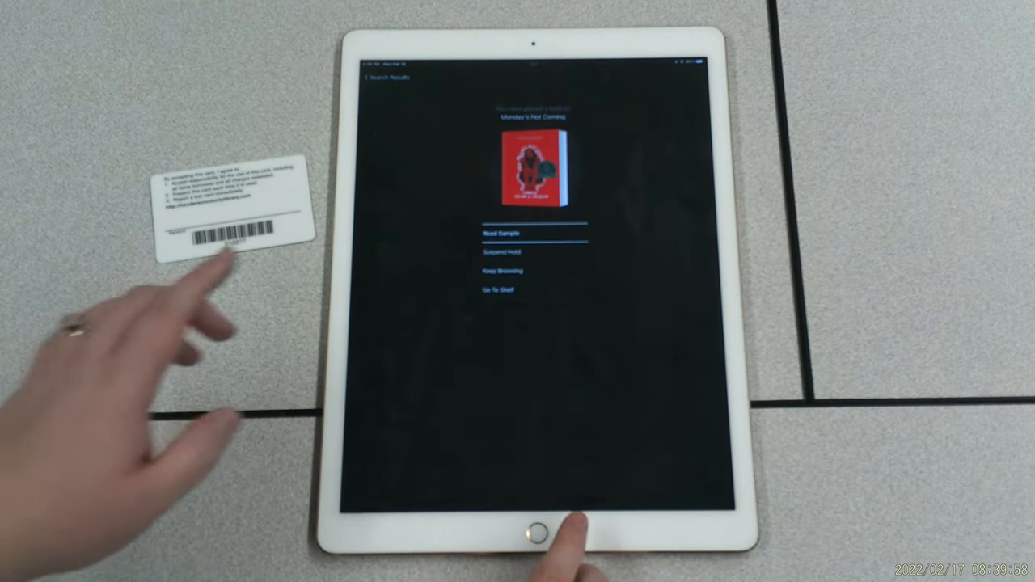
click(502, 270)
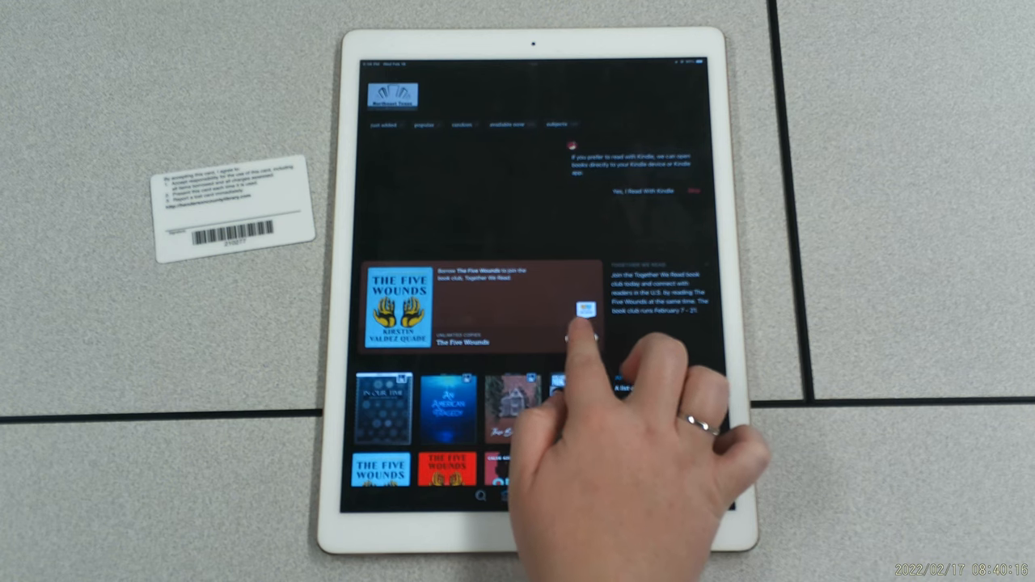
Step: Borrow The Five Wounds from its banner and confirm the loan
click(583, 311)
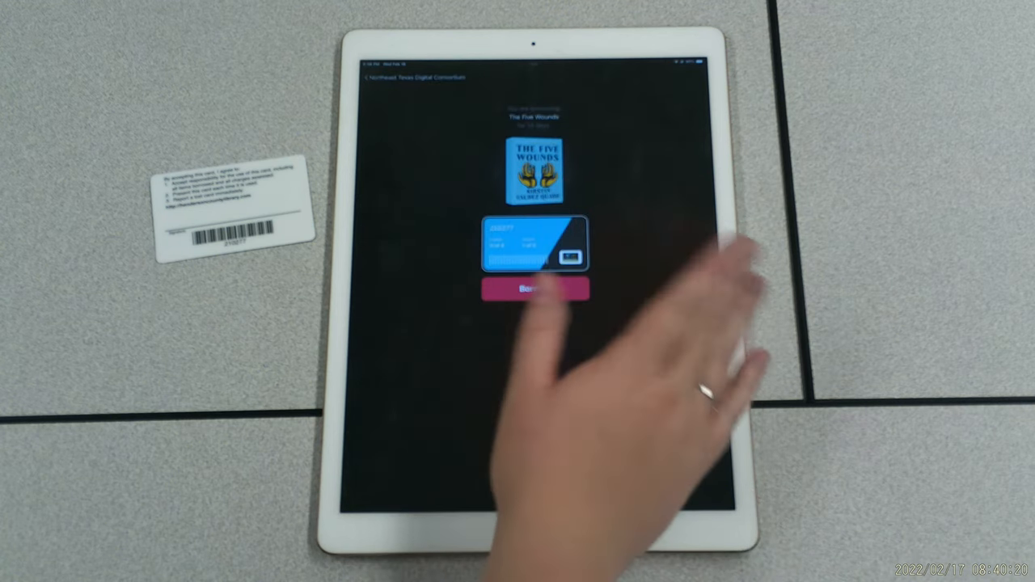
click(535, 289)
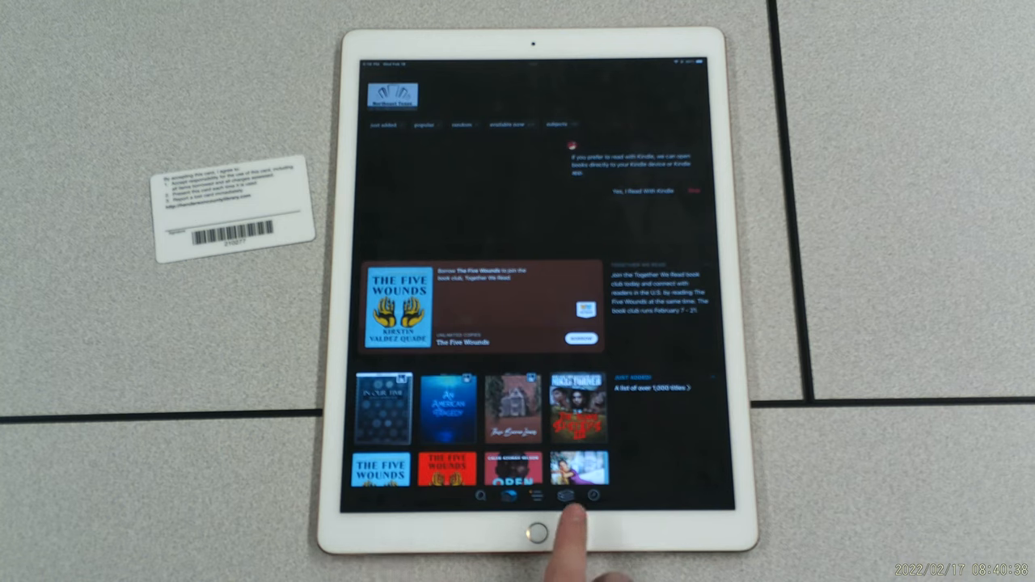
click(534, 497)
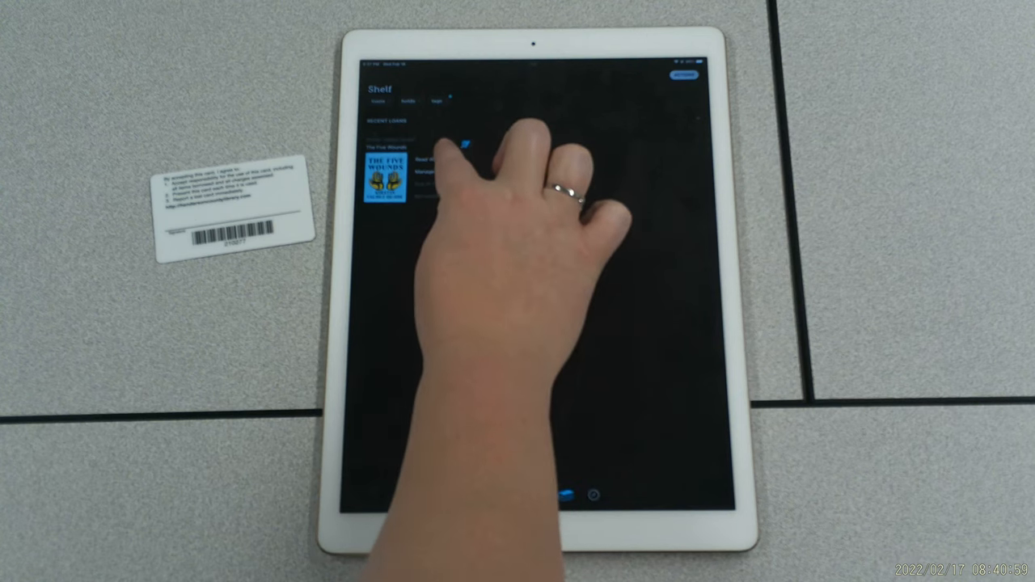
Step: Open The Five Wounds with Read With Libby to show its cover page
click(380, 174)
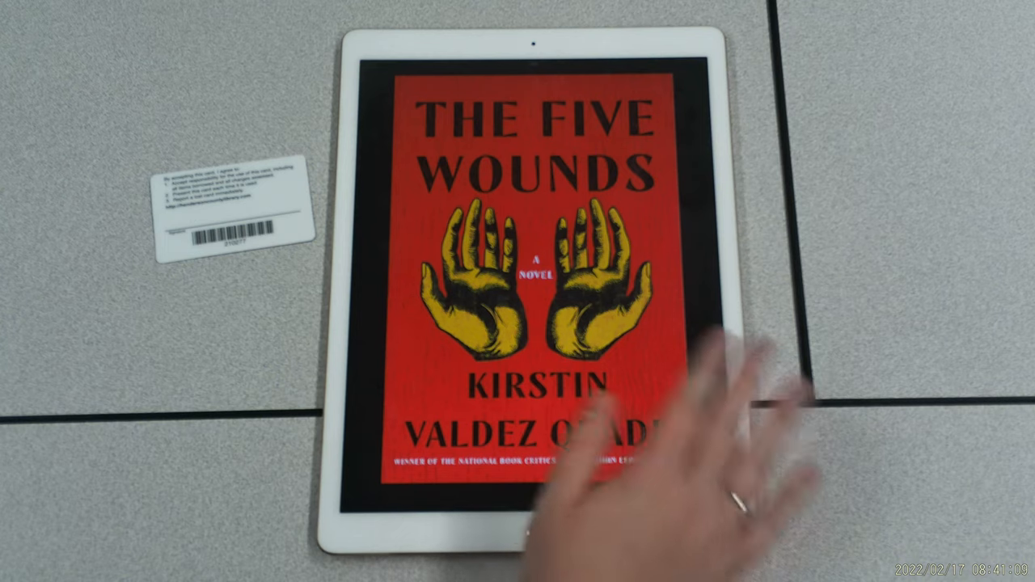
Step: Page past the cover of The Five Wounds into Semana Santa and view Appearance options
click(534, 323)
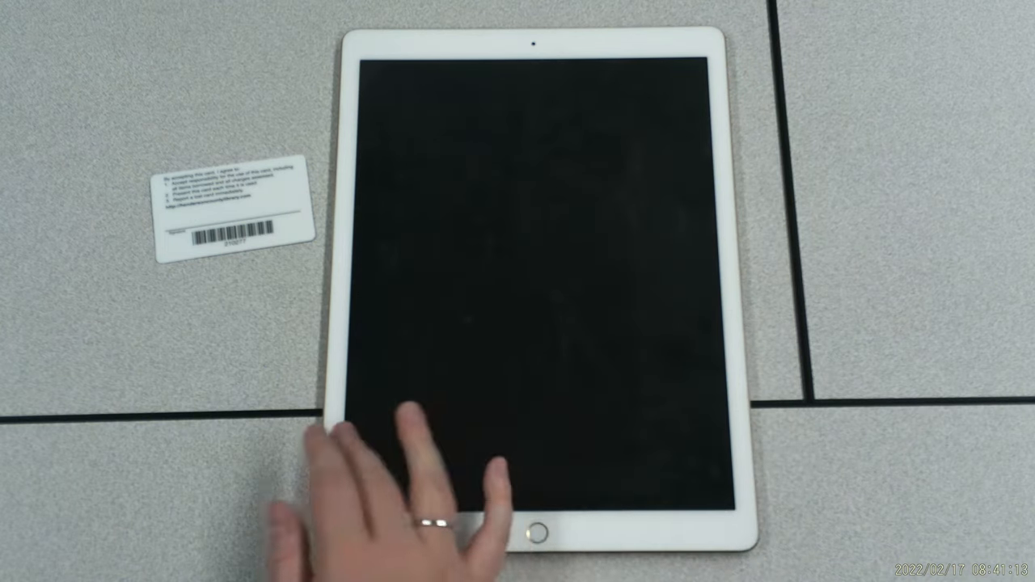
click(536, 536)
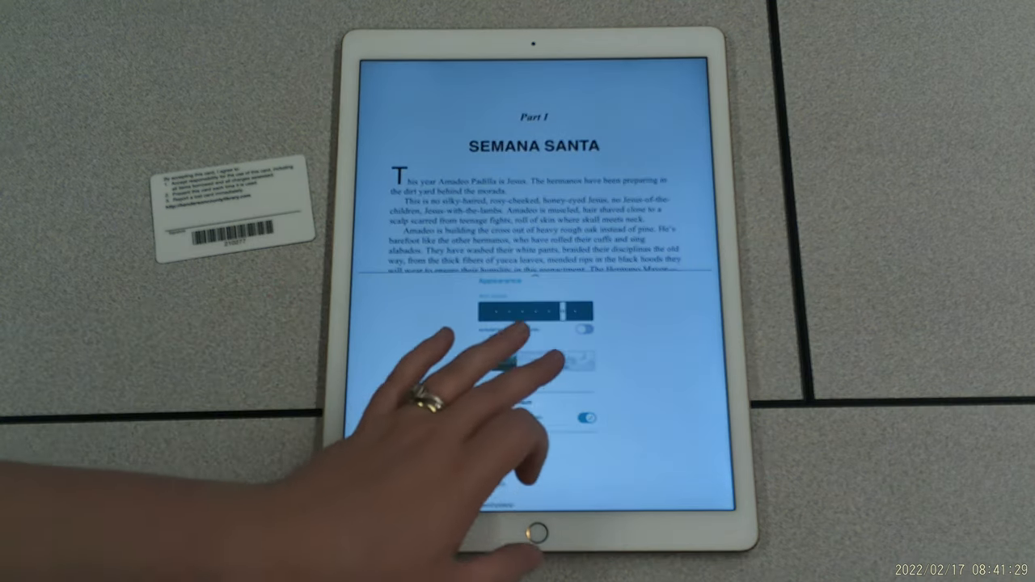
click(573, 362)
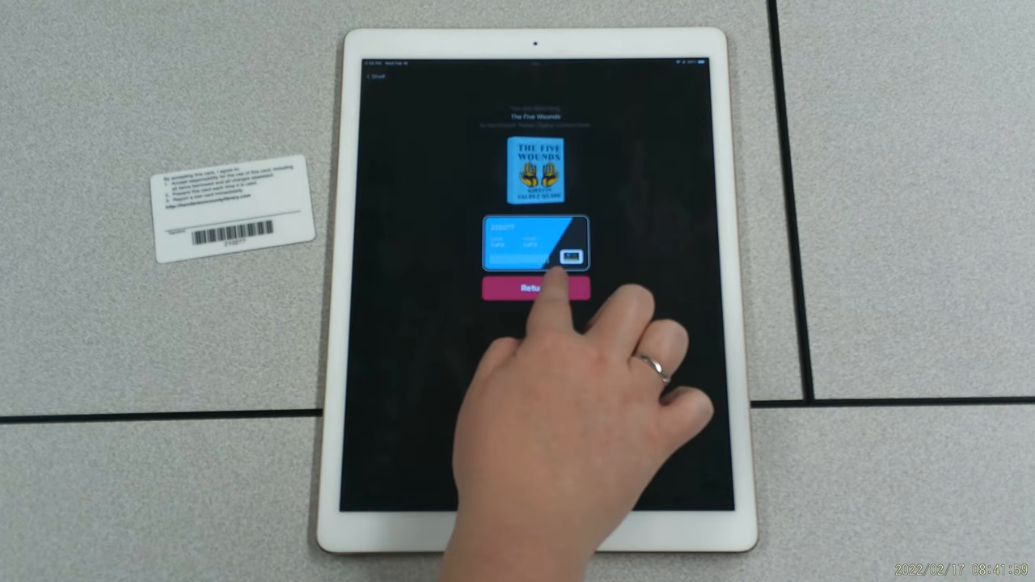
Step: Confirm returning The Five Wounds to Henderson County Library
click(537, 288)
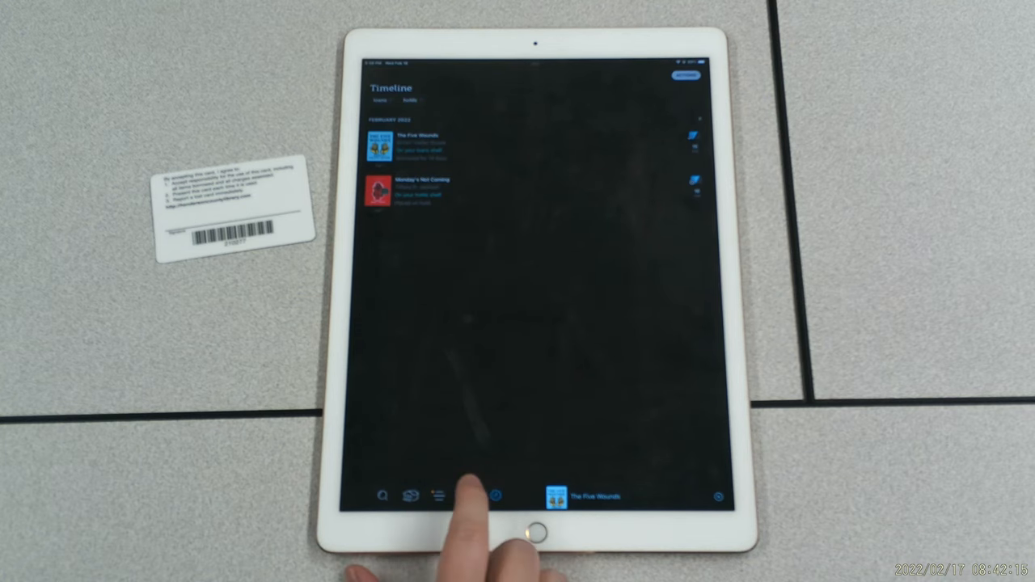
Step: From the Libby menu, choose Manage Notifications to trigger the iPad permission prompt
click(438, 495)
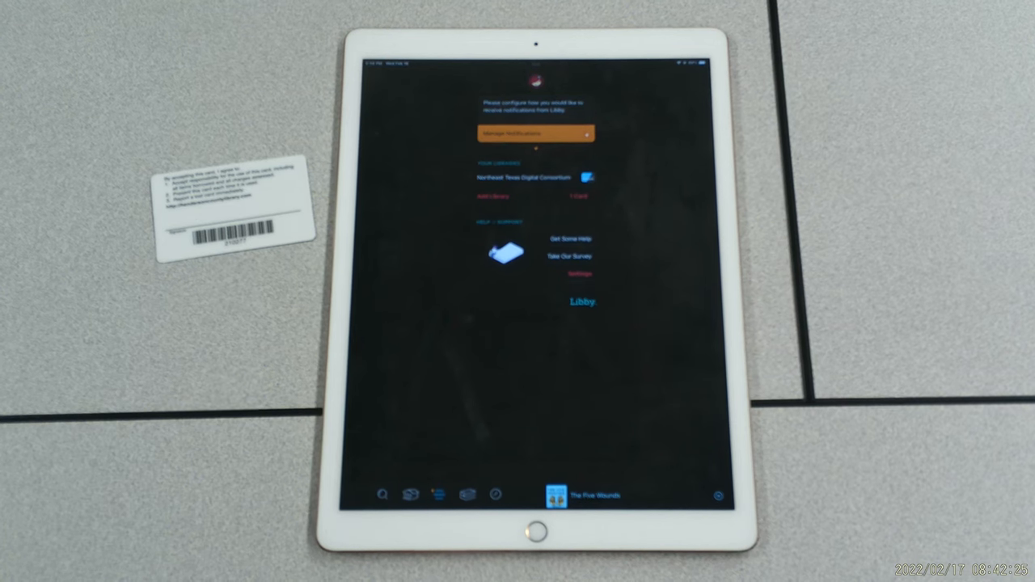
click(535, 133)
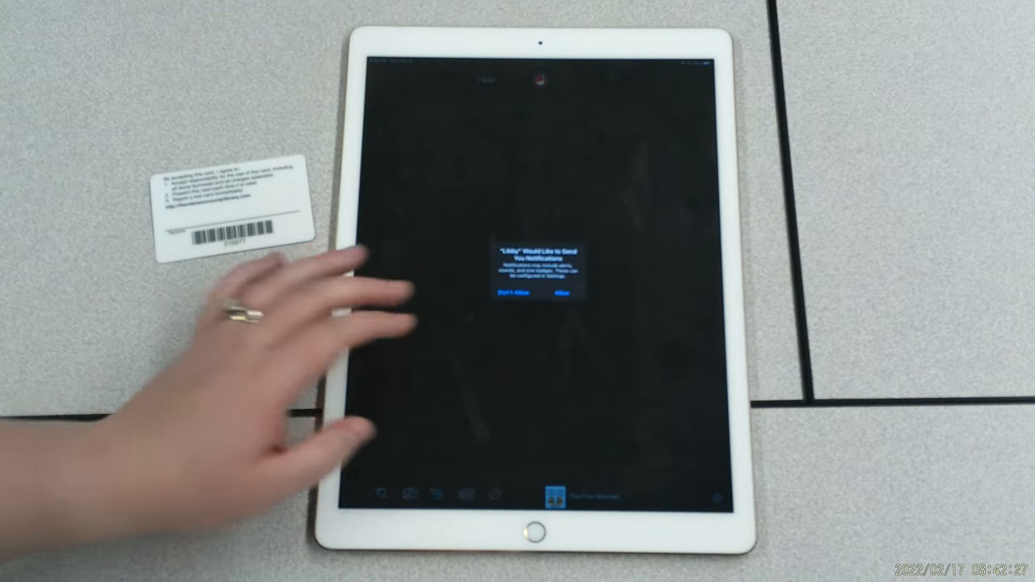